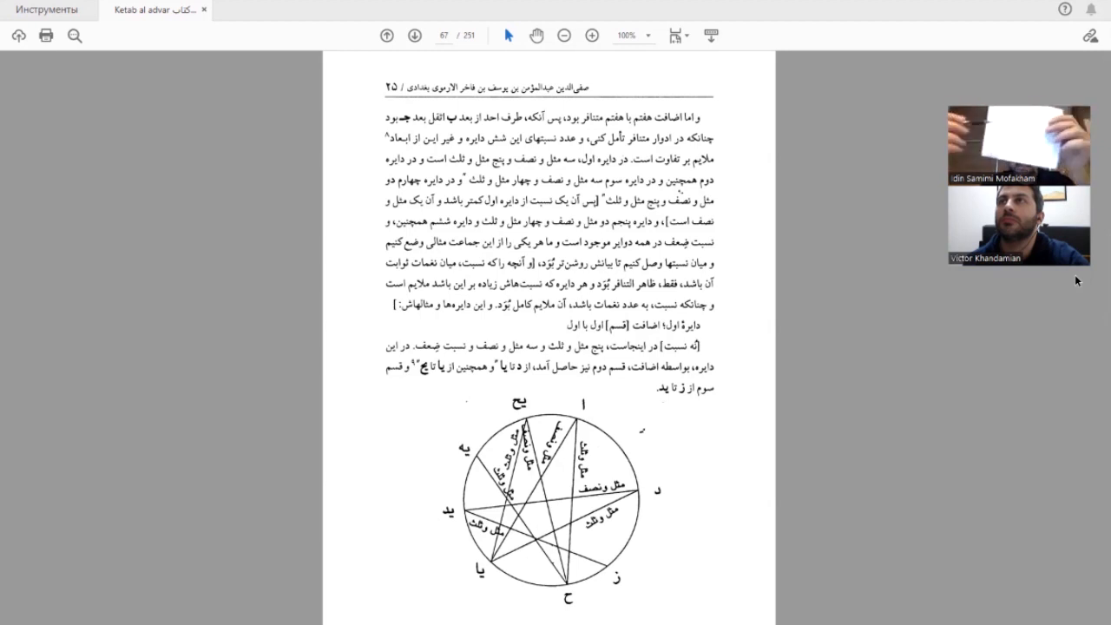
pyautogui.moveTo(889, 83)
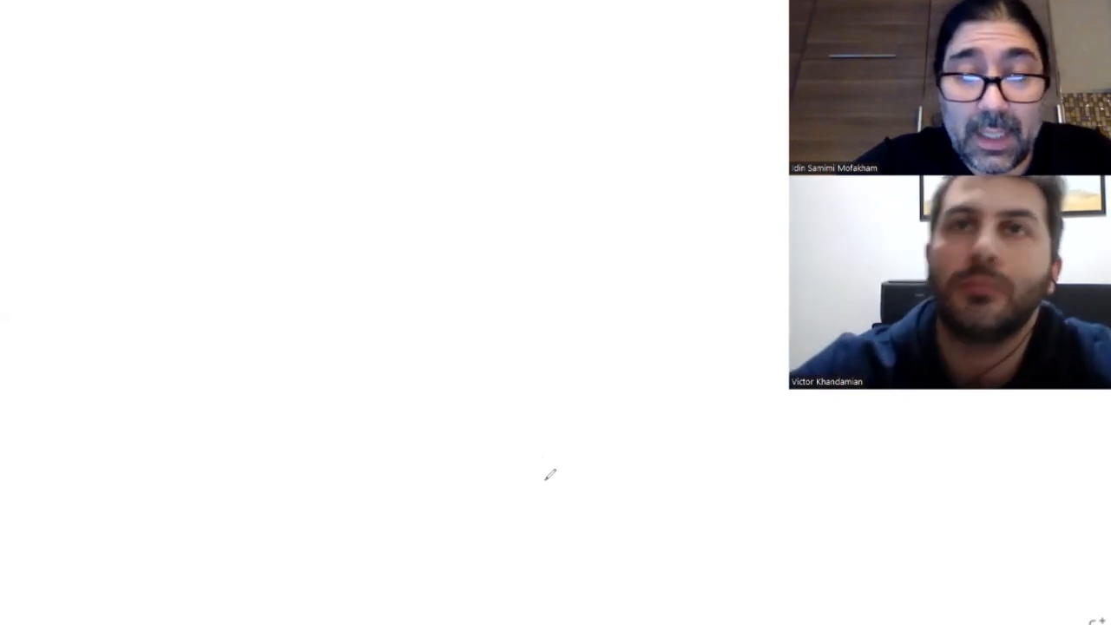
# Draw a circle with the pen on the whiteboard.
pyautogui.moveTo(573, 236); pyautogui.dragTo(564, 510)
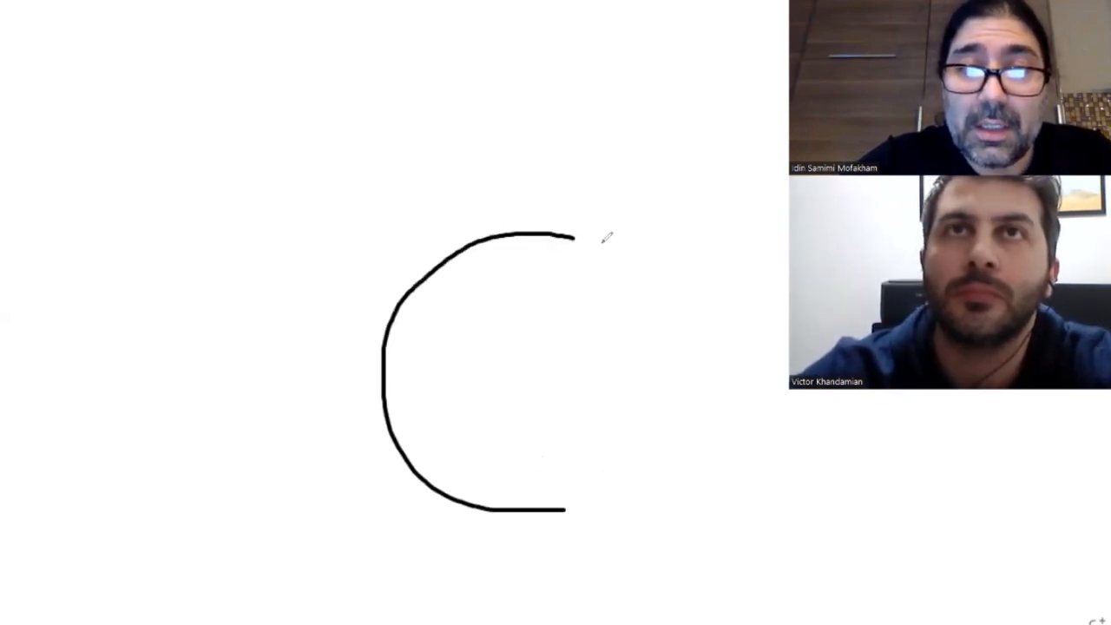
pyautogui.moveTo(574, 237); pyautogui.dragTo(564, 511)
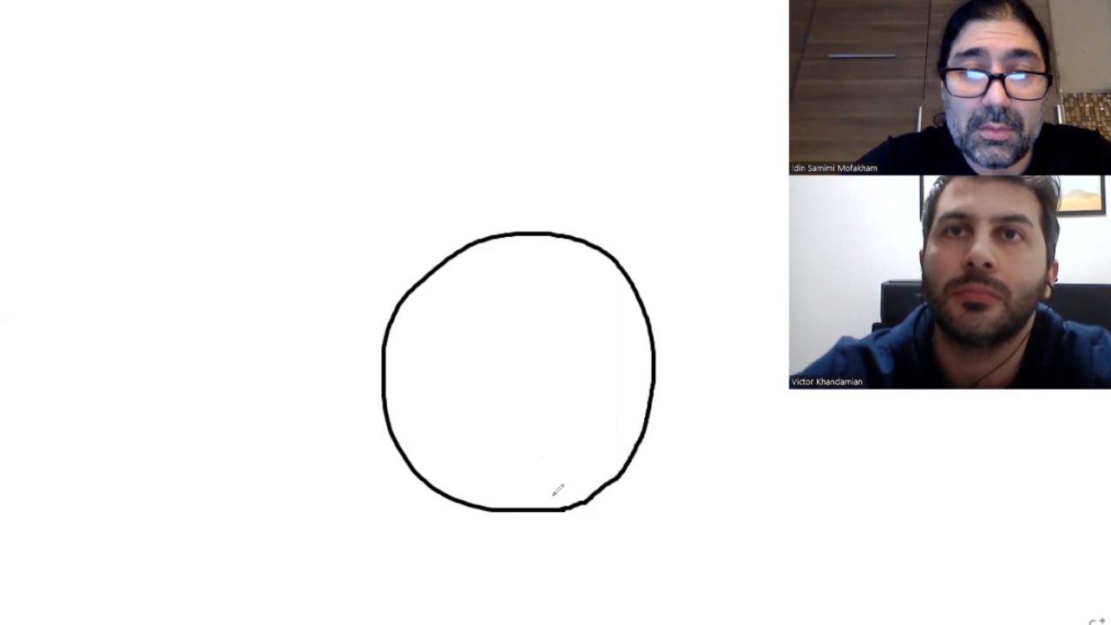
pyautogui.moveTo(657, 137)
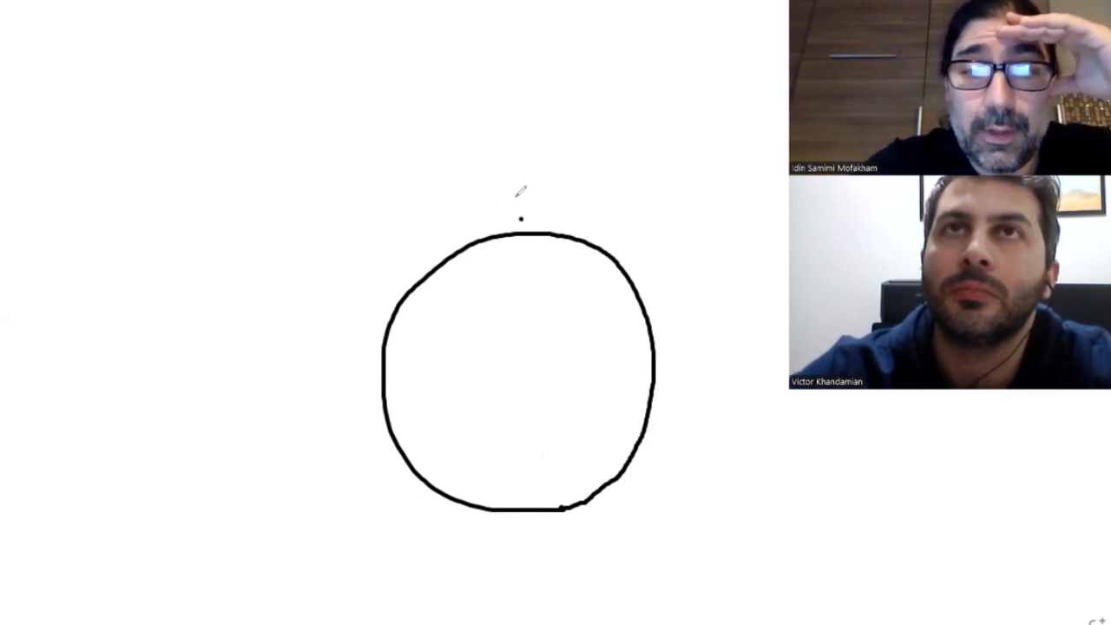
# Mark the note A above the circle and begin labelling further notes around it.
pyautogui.moveTo(521, 217); pyautogui.dragTo(535, 183)
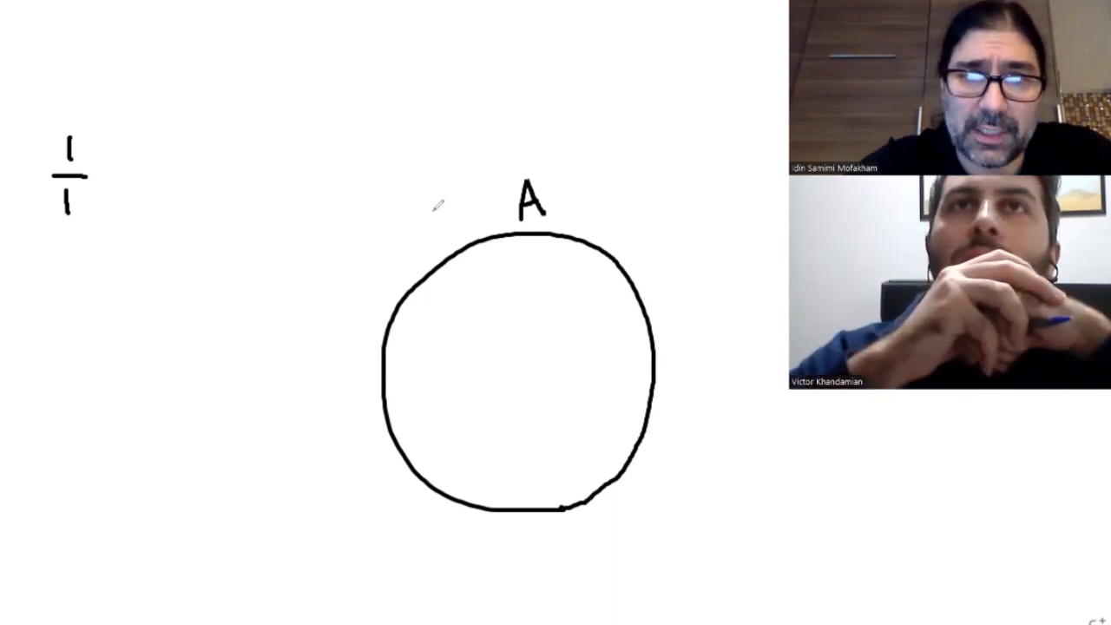
pyautogui.moveTo(448, 208); pyautogui.dragTo(448, 243)
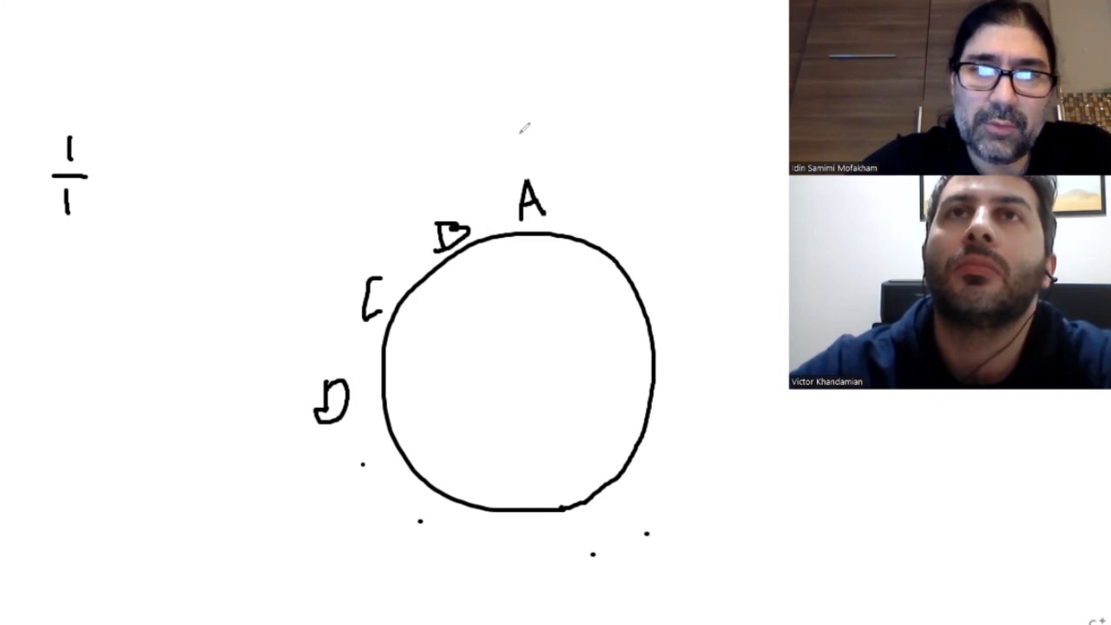
pyautogui.moveTo(112, 325)
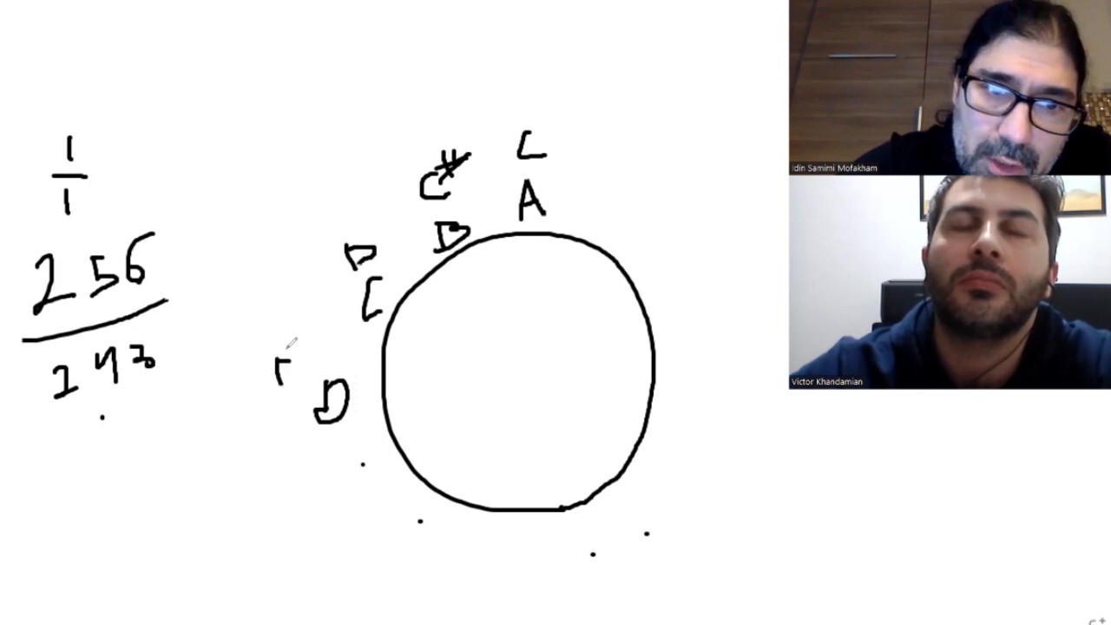
# Add a sharp mark beside the D label on the circle.
pyautogui.moveTo(281, 359); pyautogui.dragTo(295, 386)
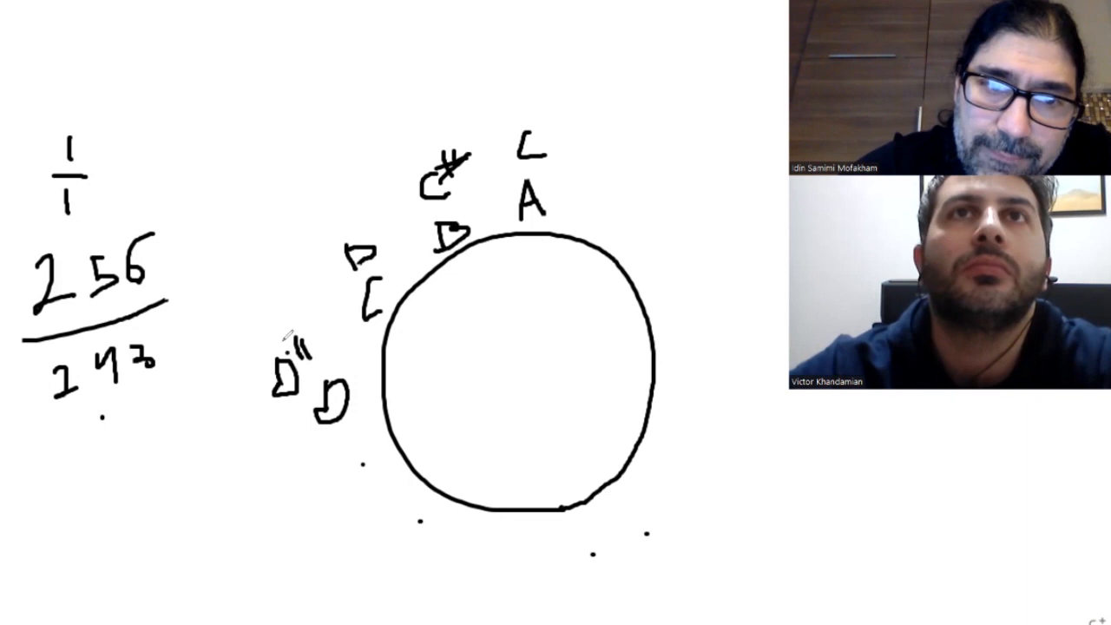
# Finish the D# sign, write 9/8 below 256/243, and add D beside the lowest A on the right.
pyautogui.moveTo(292, 333); pyautogui.dragTo(313, 348)
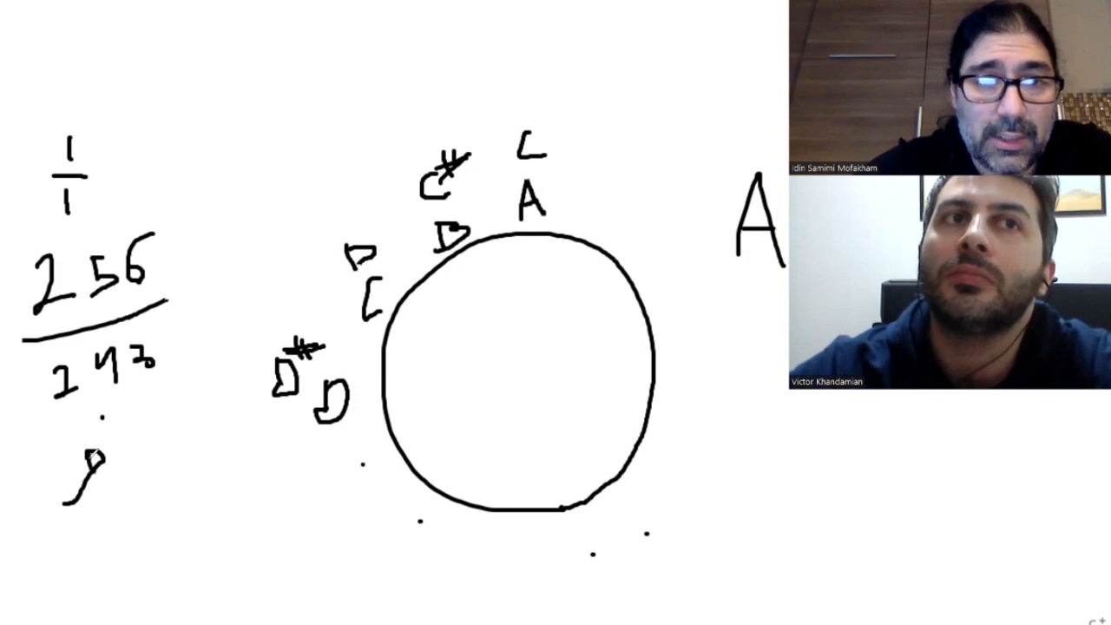
pyautogui.moveTo(35, 530); pyautogui.dragTo(148, 530)
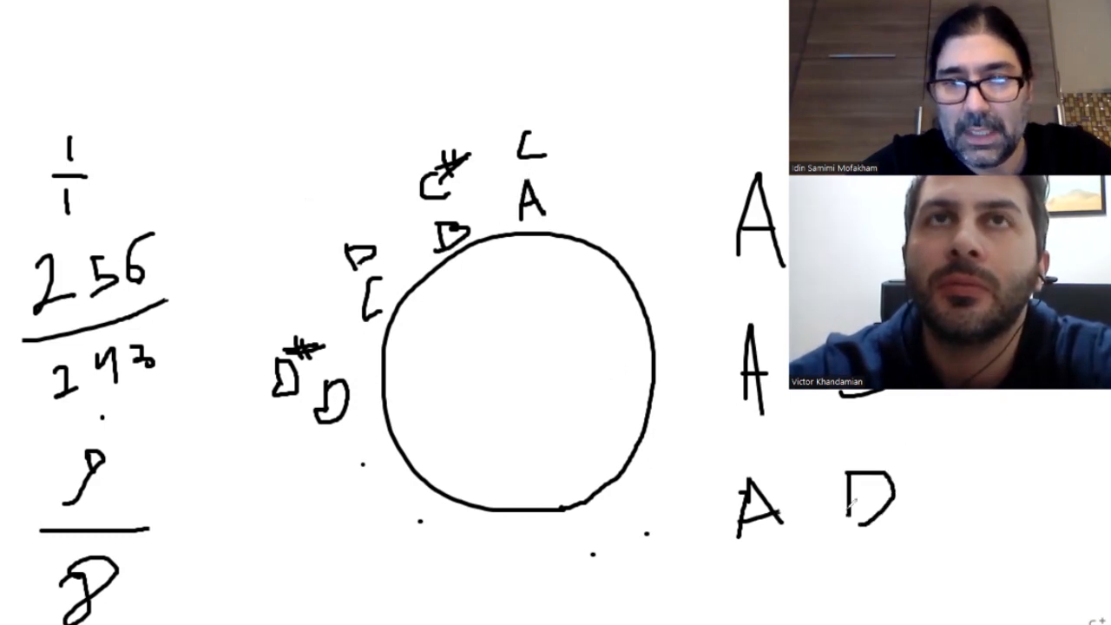
pyautogui.moveTo(531, 229); pyautogui.dragTo(382, 378)
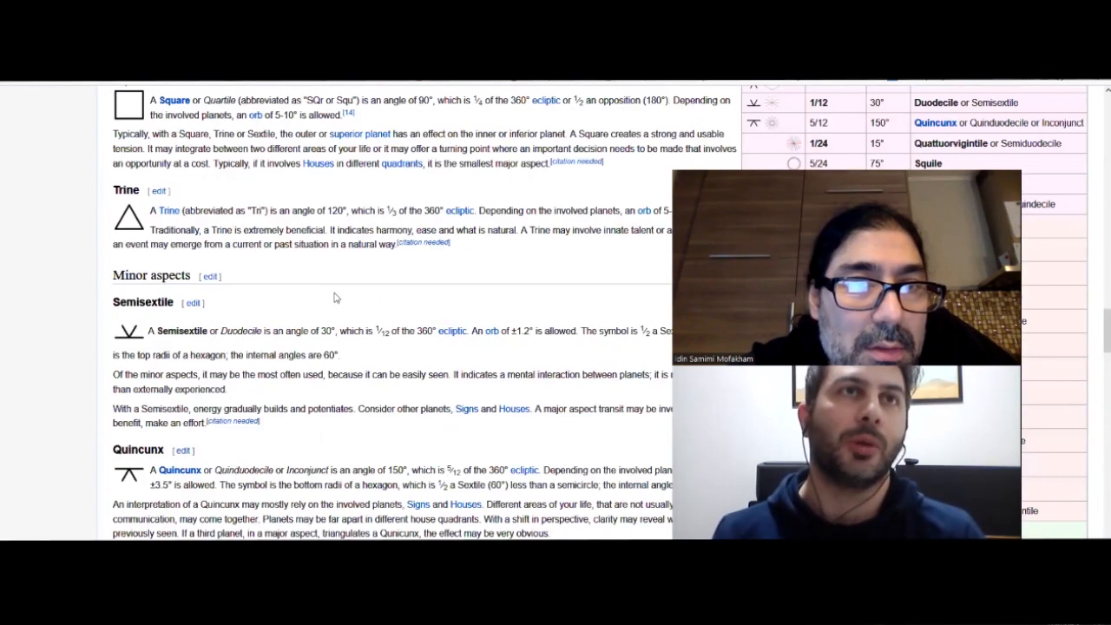
# Scroll the Astrological aspect article up and down between Minor aspects and the contents box.
pyautogui.scroll(3)
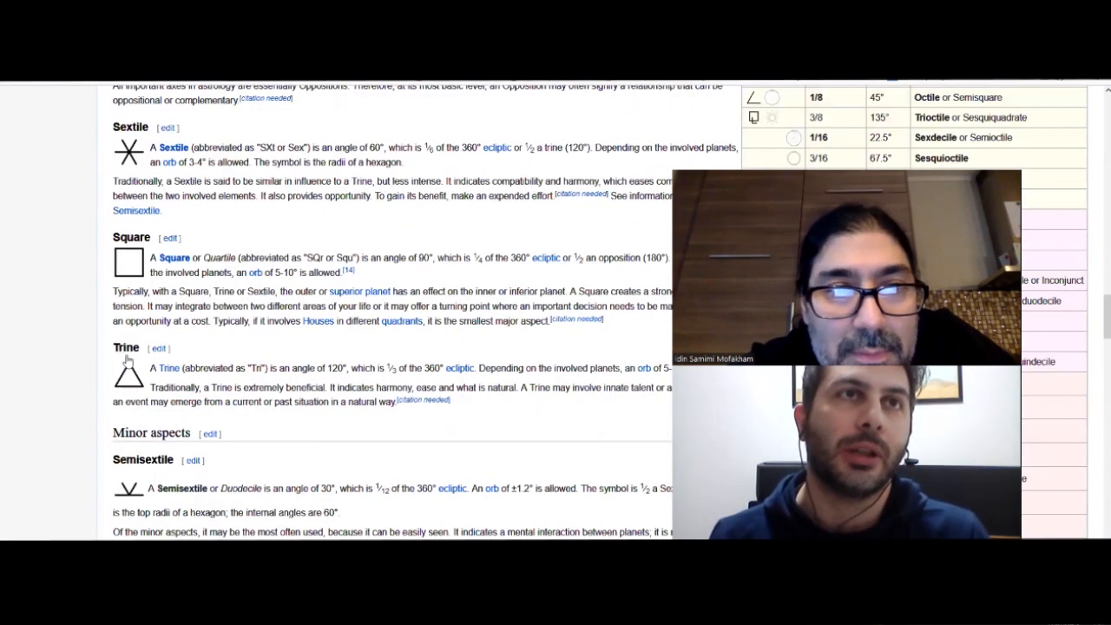
pyautogui.scroll(-3)
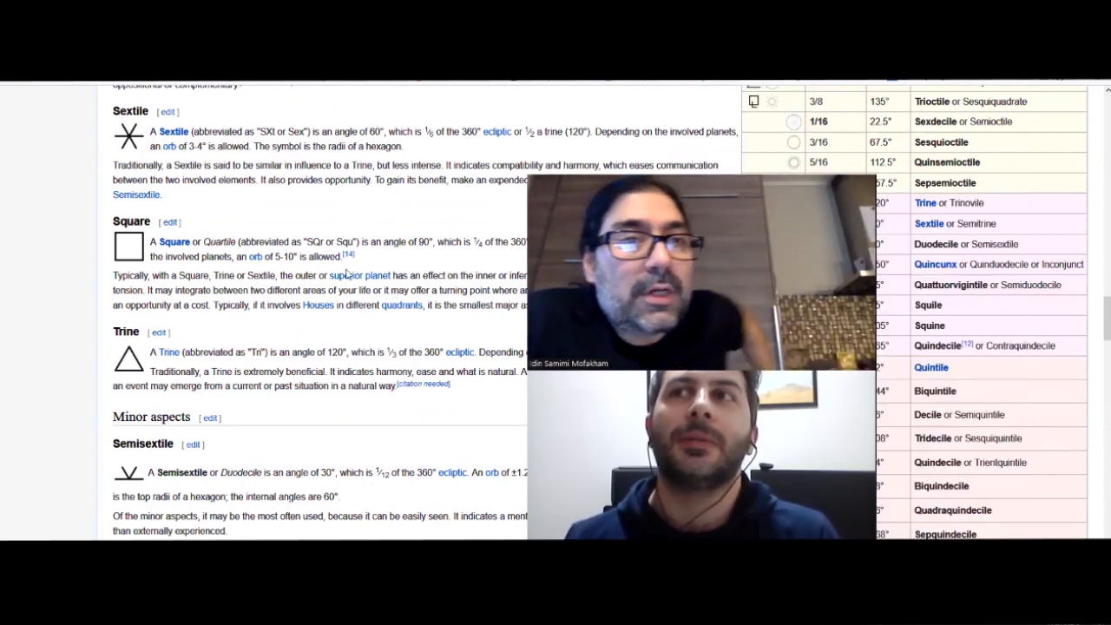
pyautogui.scroll(3)
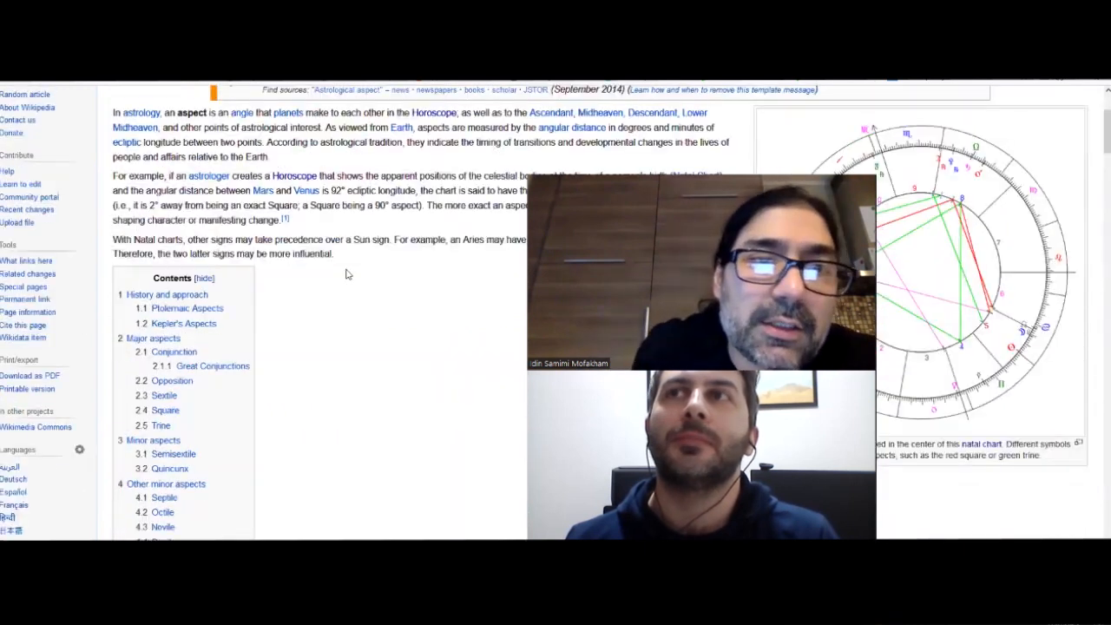
pyautogui.scroll(-3)
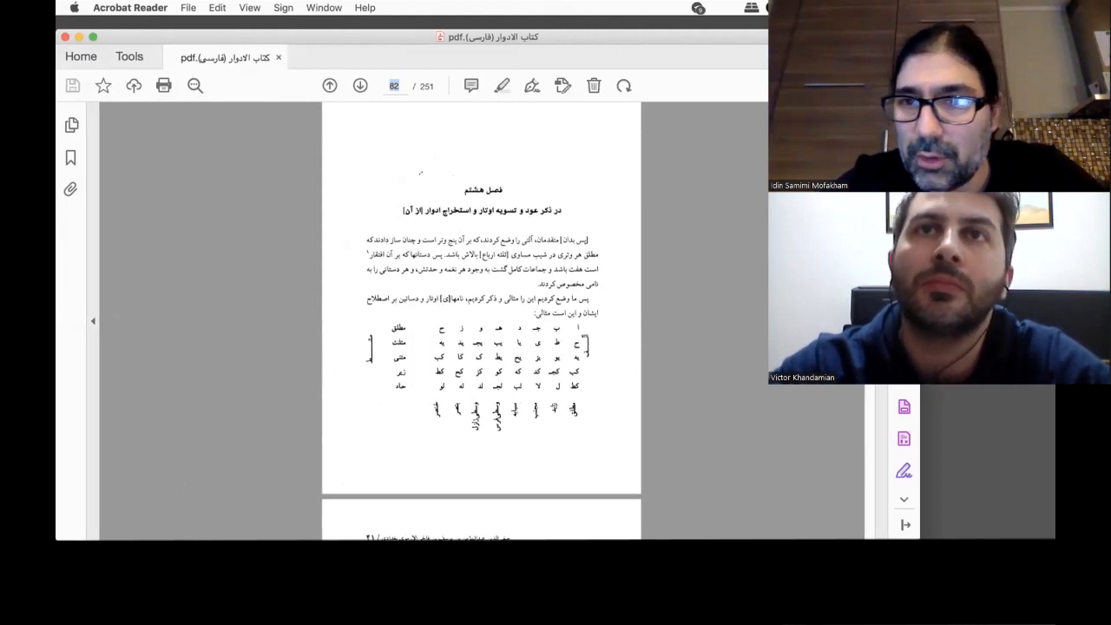
# Highlight the top row of the Arabic letter table in yellow with the Highlight tool.
pyautogui.click(502, 85)
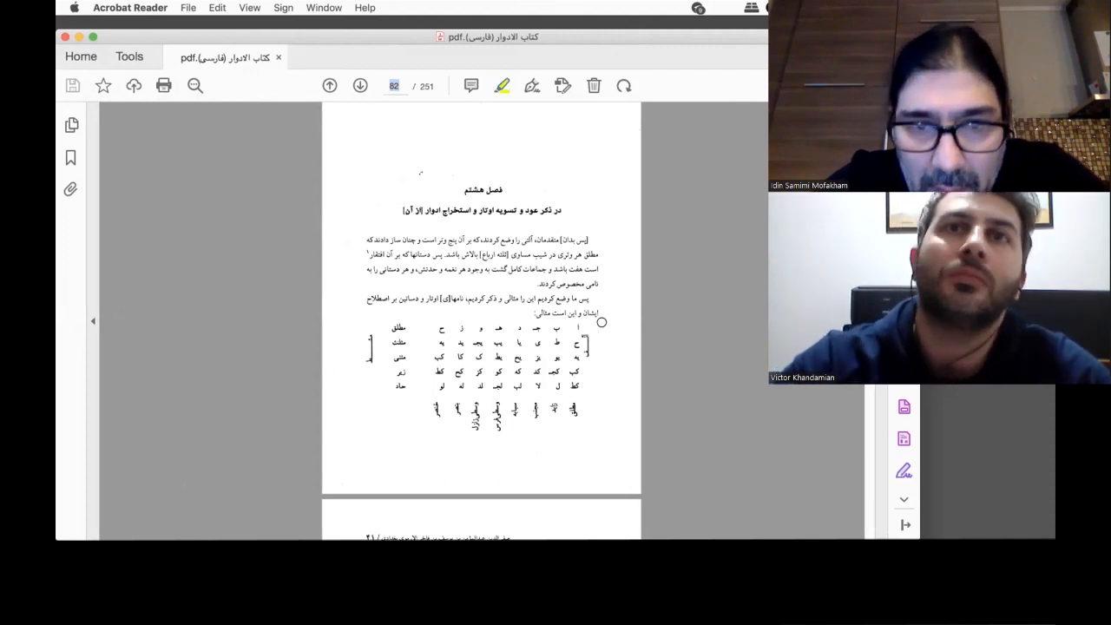
pyautogui.moveTo(599, 326); pyautogui.dragTo(443, 327)
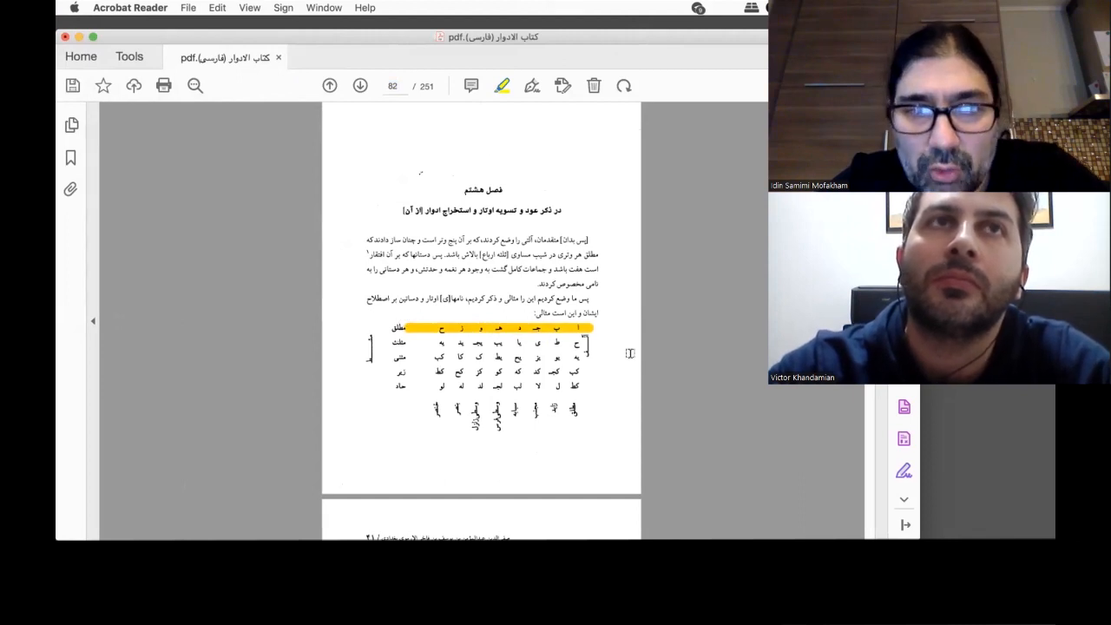
pyautogui.moveTo(389, 325)
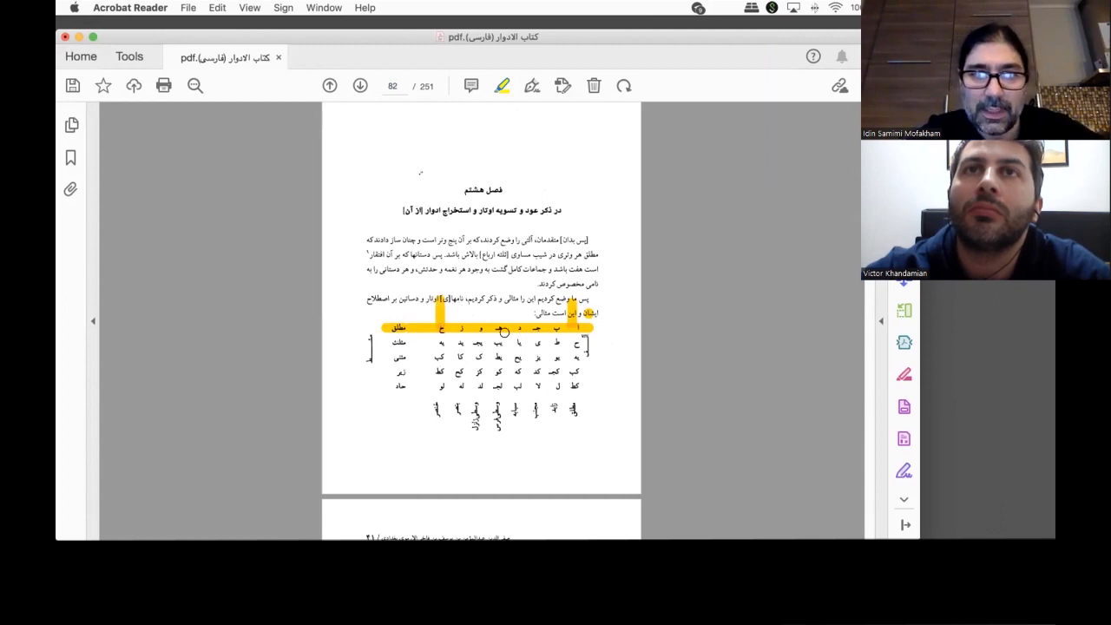
pyautogui.moveTo(559, 328)
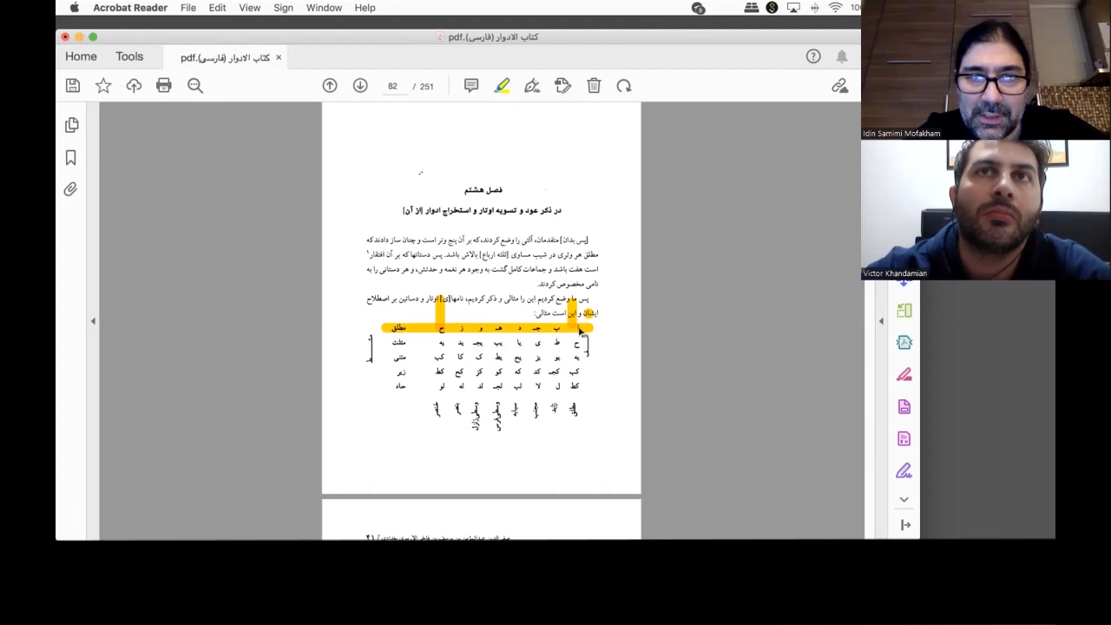
pyautogui.moveTo(478, 329)
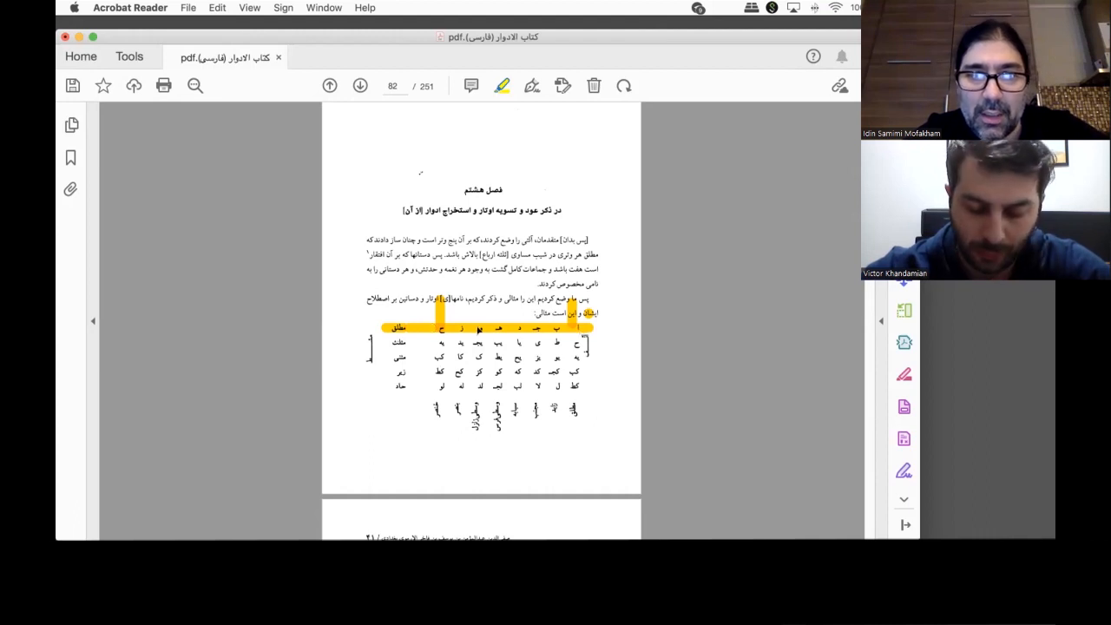
# Scroll down the PDF from the letter table page to page 94 with the circular pitch diagram.
pyautogui.scroll(-3)
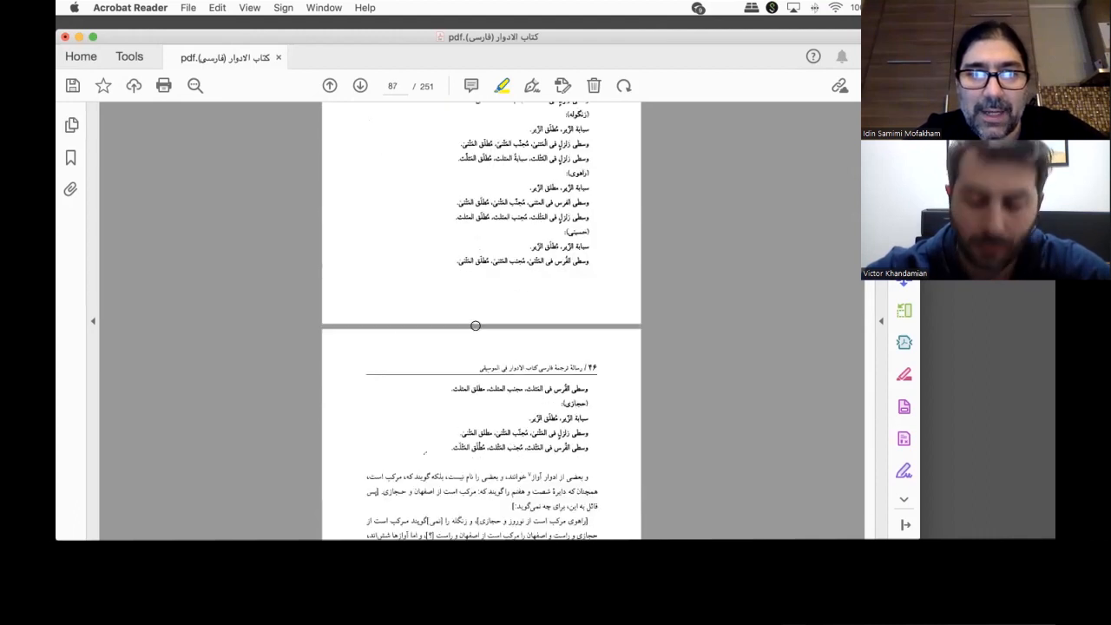
pyautogui.scroll(-3)
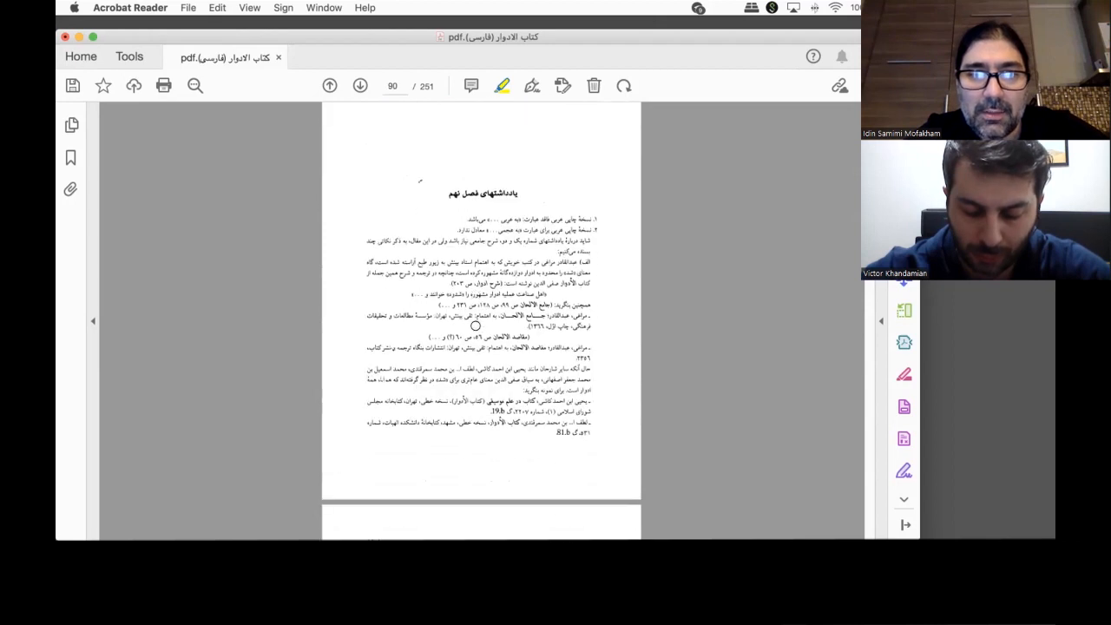
pyautogui.click(359, 85)
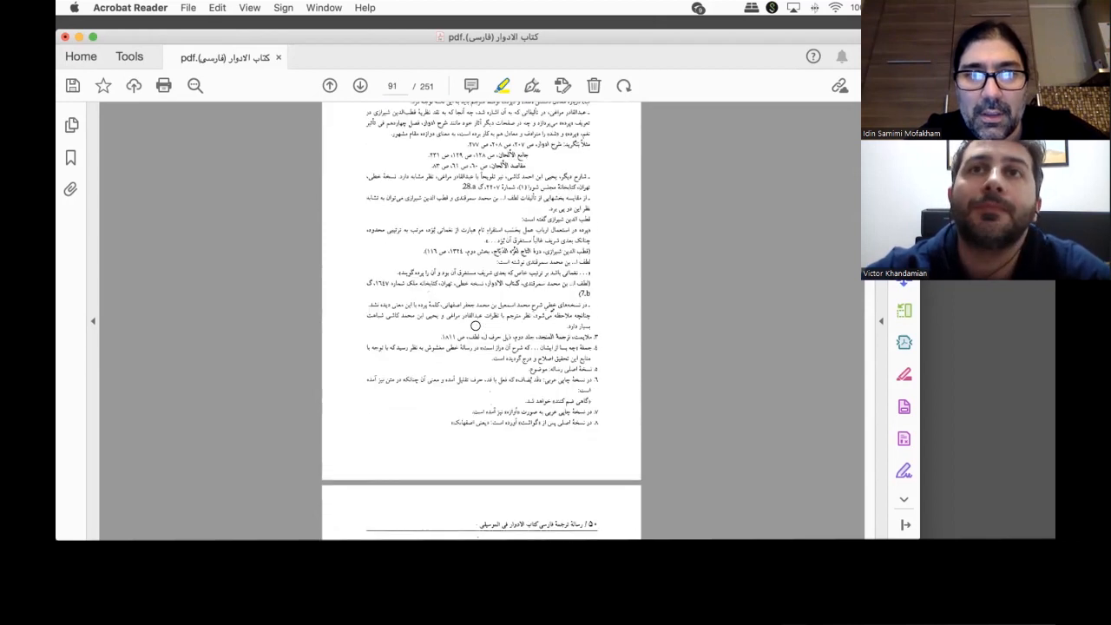
pyautogui.scroll(-3)
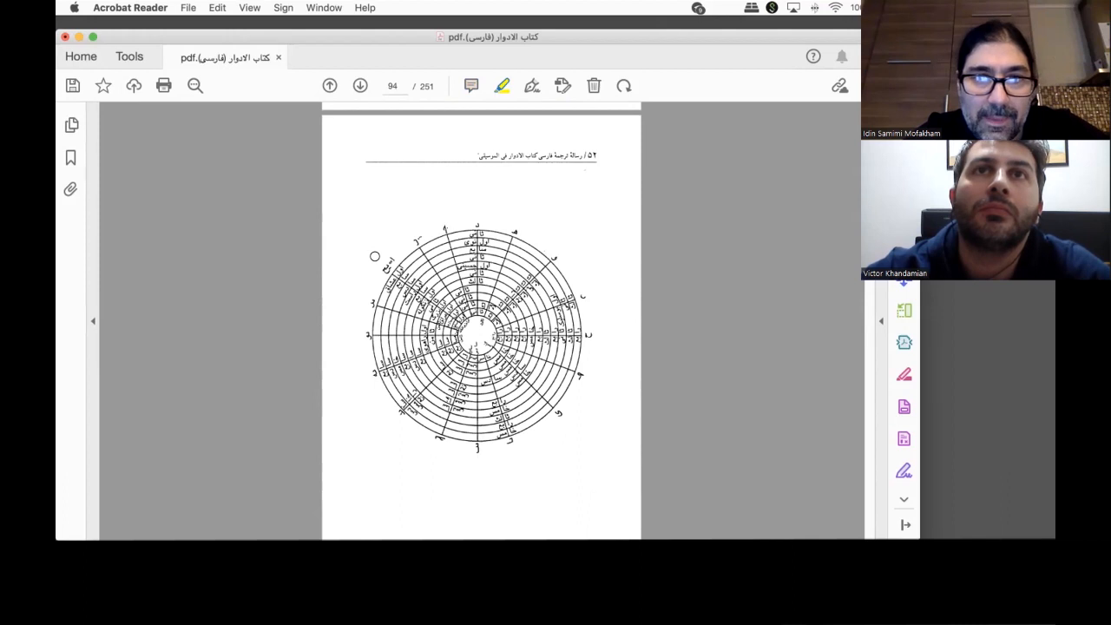
# Draw a yellow freehand arc over the diagram's top and extend it into an arrow.
pyautogui.click(382, 264)
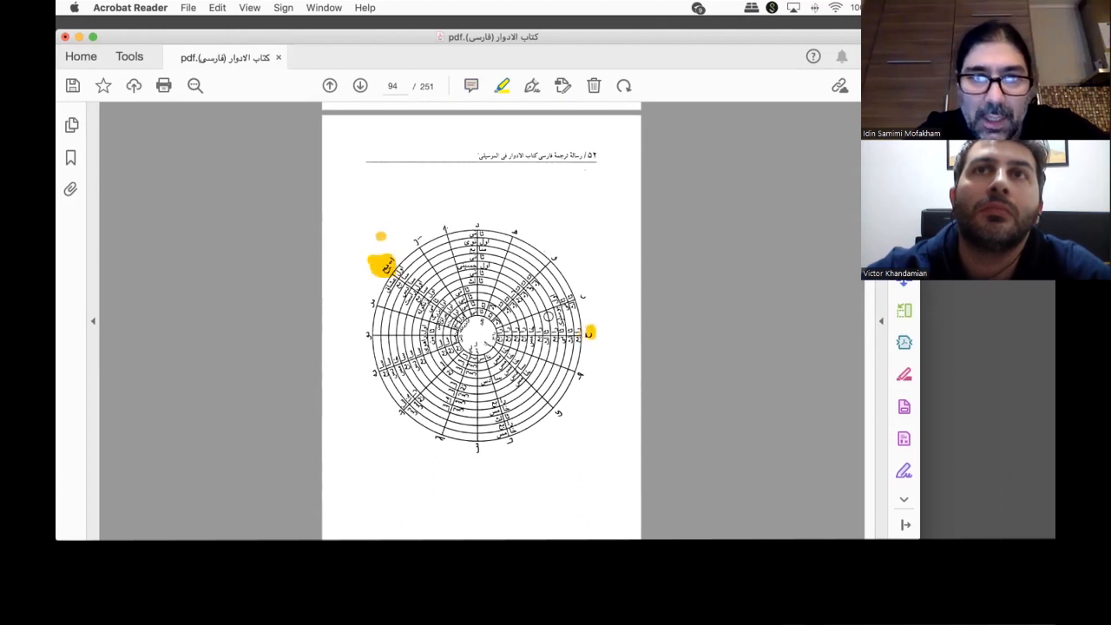
pyautogui.moveTo(378, 229); pyautogui.dragTo(473, 201)
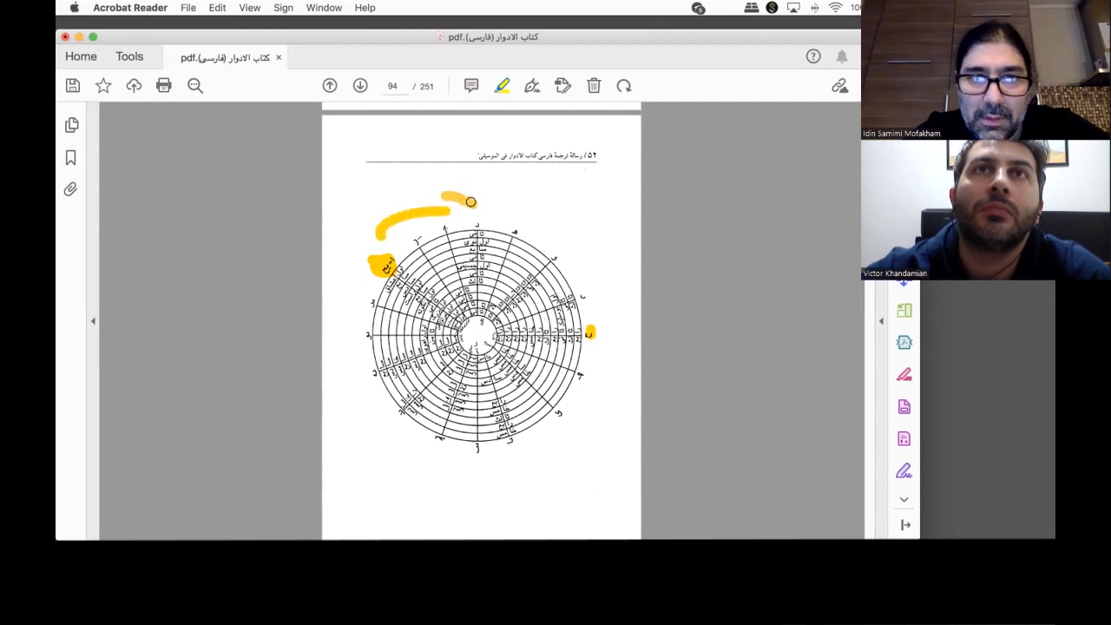
pyautogui.moveTo(443, 194); pyautogui.dragTo(482, 205)
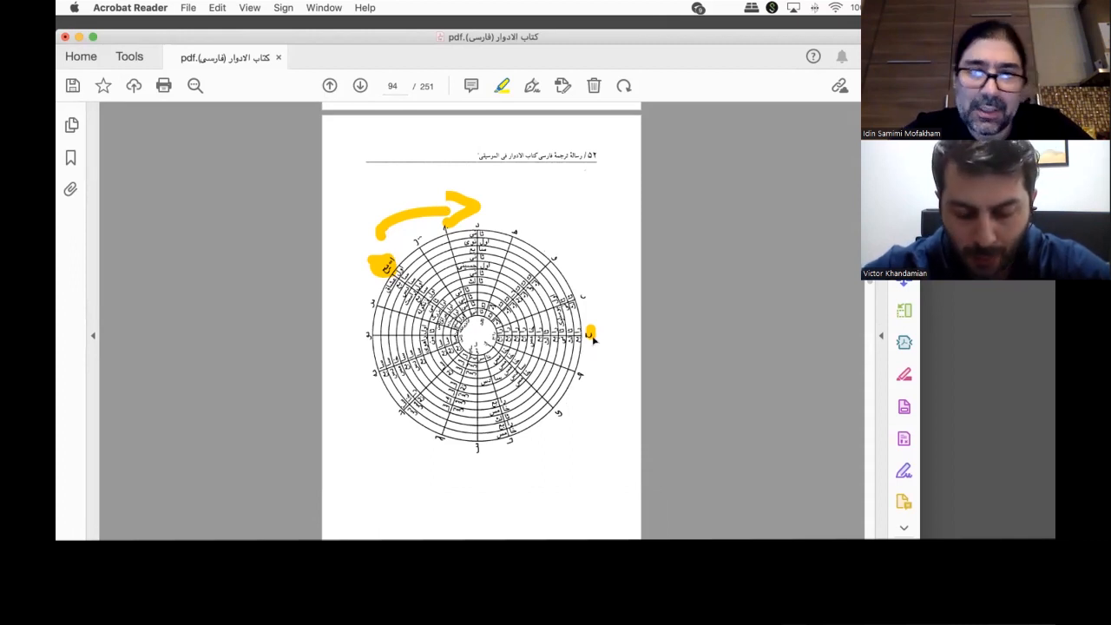
pyautogui.moveTo(565, 418)
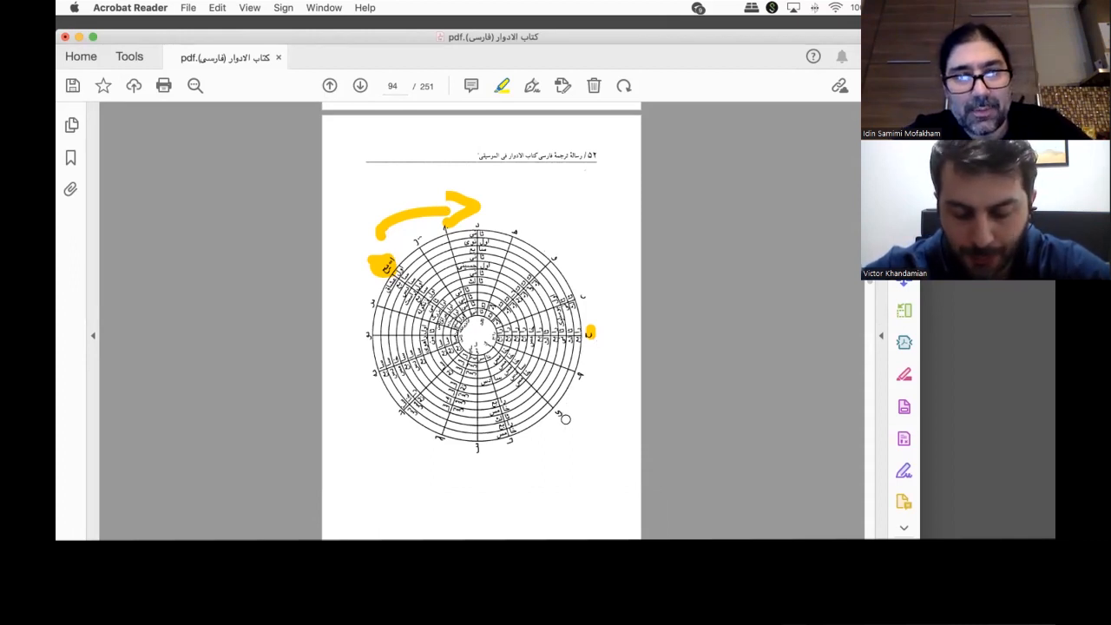
# Draw a yellow arc around the diagram's left and bottom and a line toward its centre.
pyautogui.moveTo(366, 268); pyautogui.dragTo(570, 424)
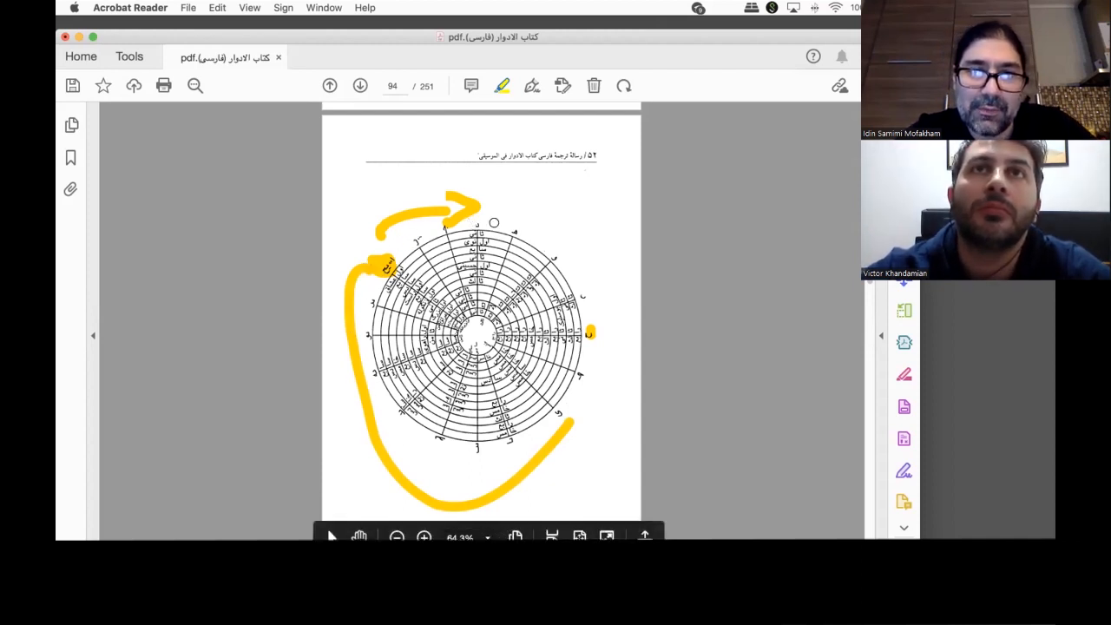
pyautogui.moveTo(352, 248)
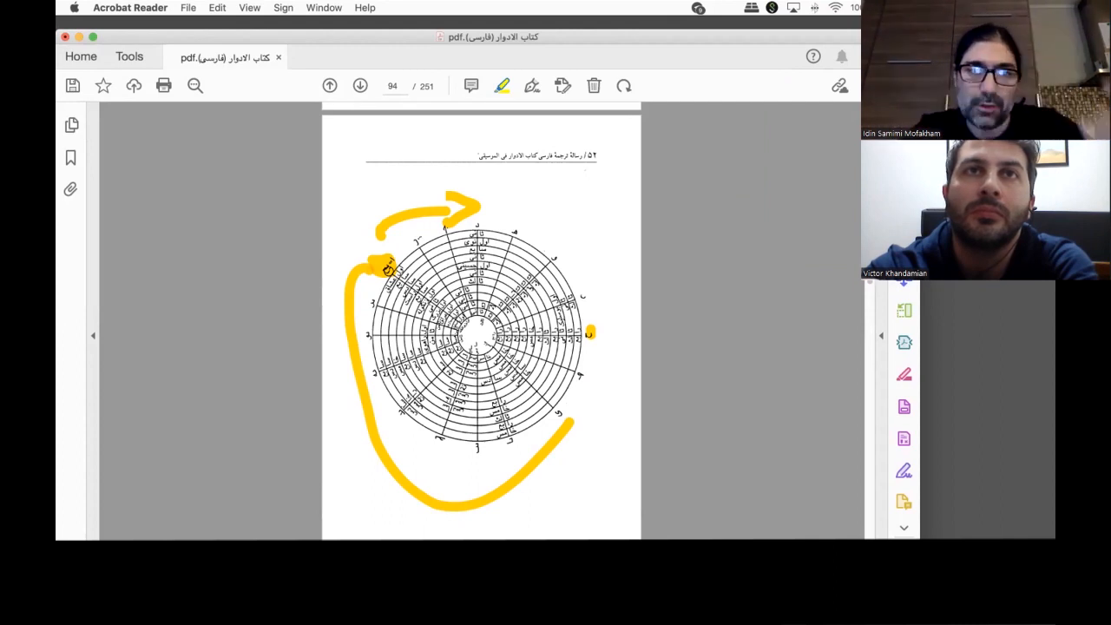
pyautogui.moveTo(386, 269); pyautogui.dragTo(518, 321)
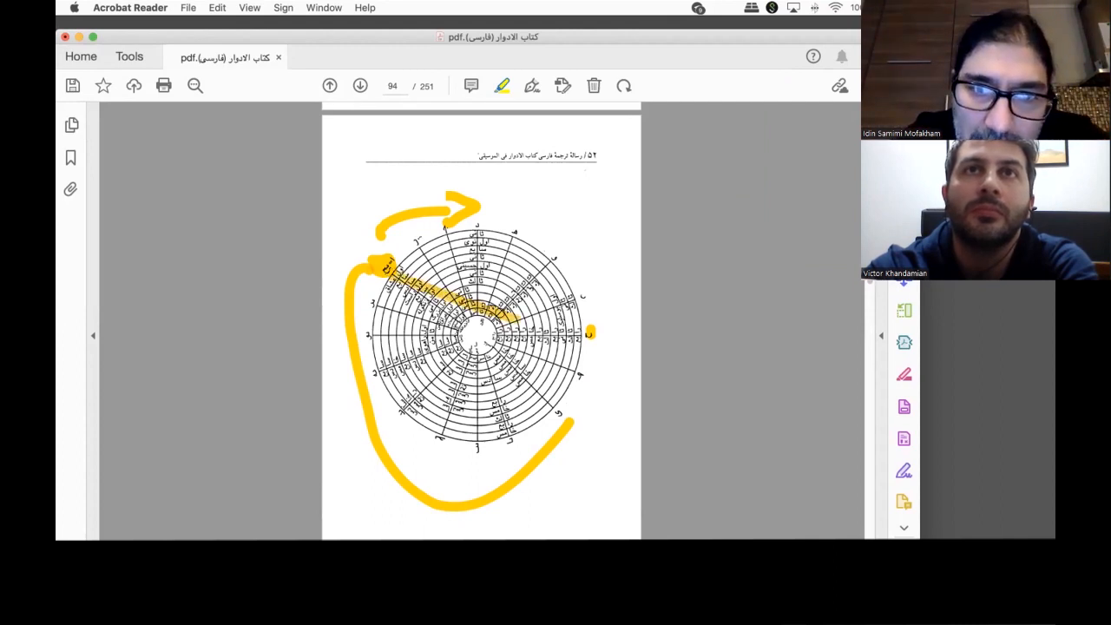